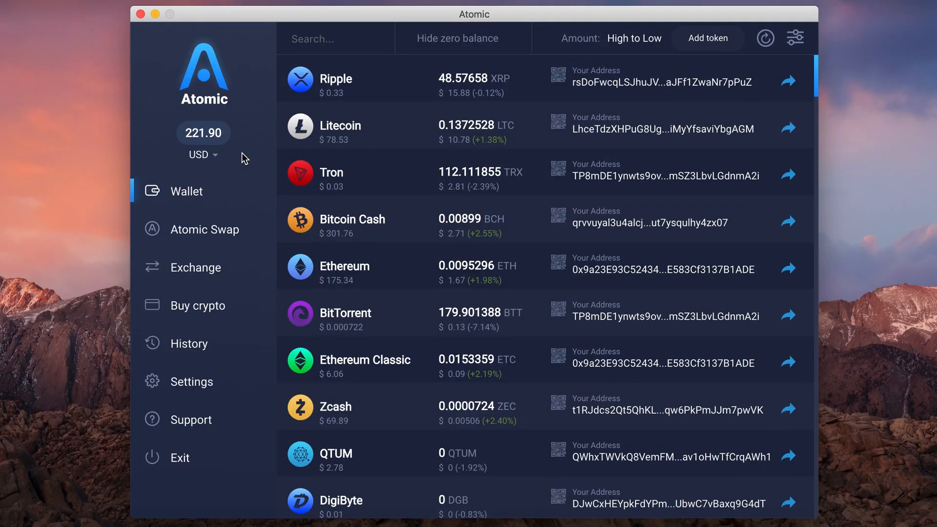
scroll("down", 3)
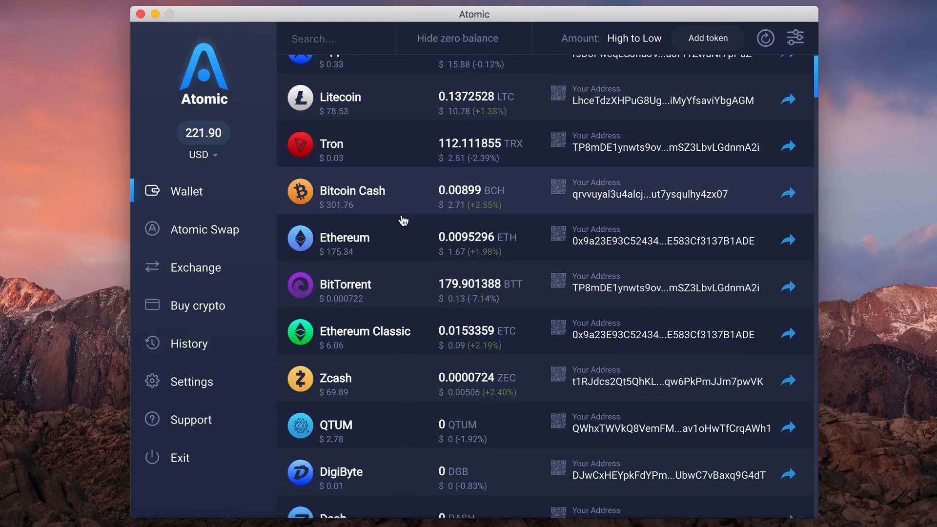
scroll("down", 3)
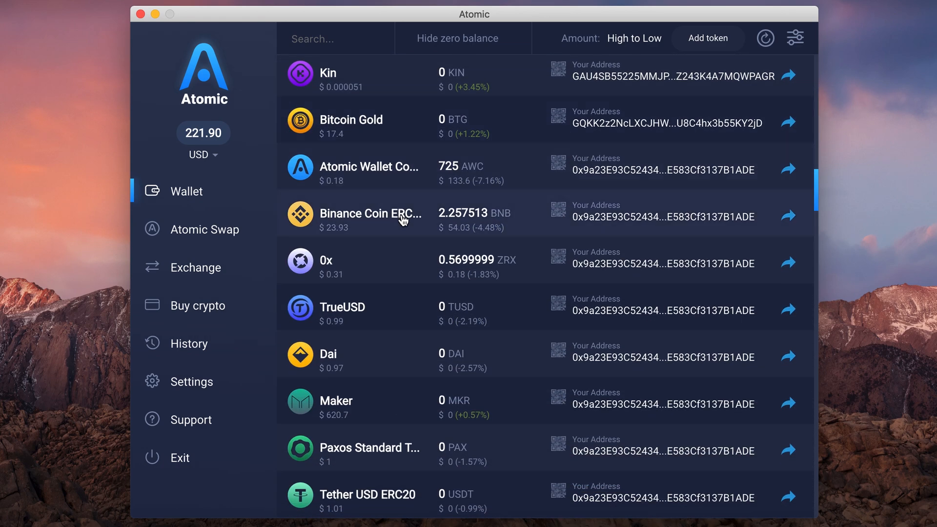
left_click(371, 214)
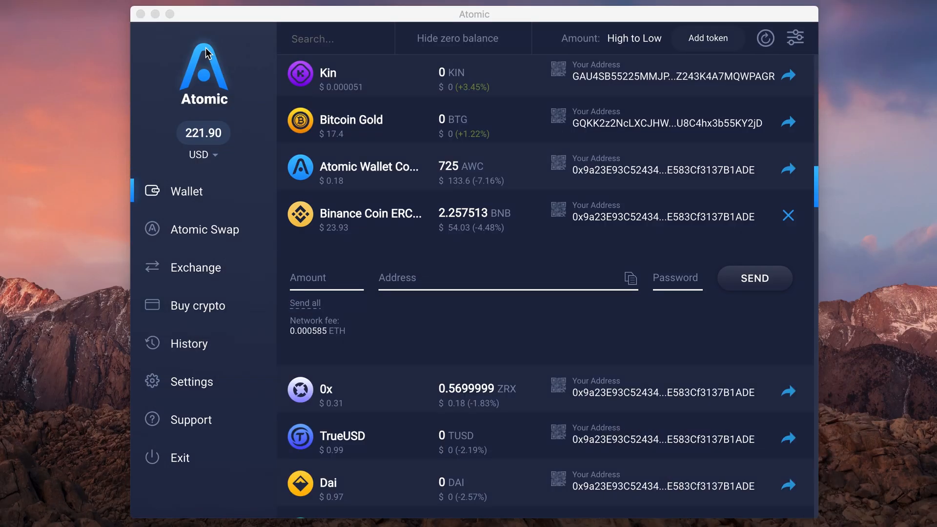
type("0x1992d634490277af71b753d58fe4a6005b0c61a")
type("2.257513")
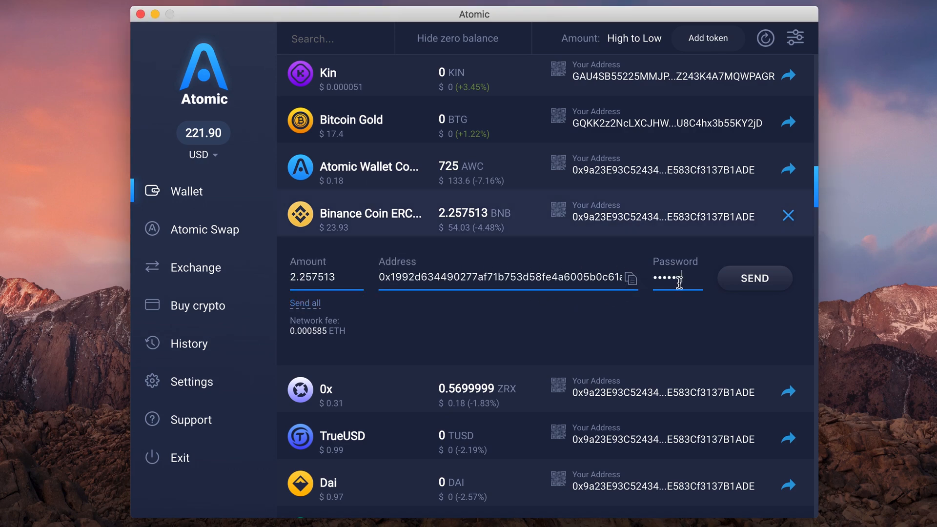
left_click(754, 278)
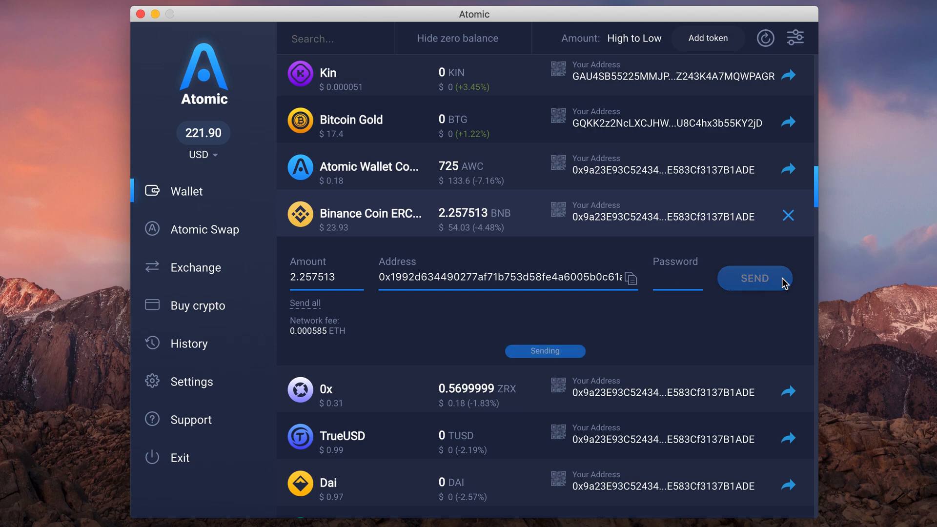
left_click(754, 279)
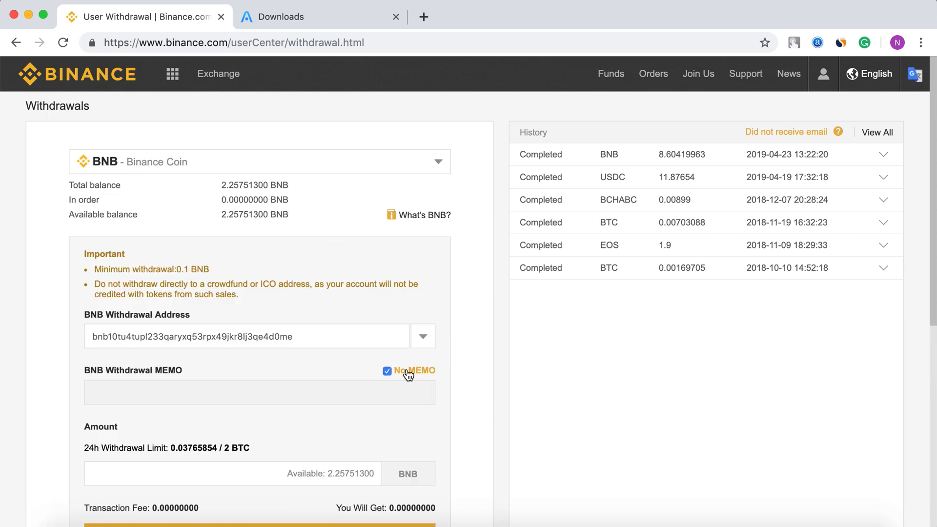
Submit a 2.257513 BNB withdrawal to the wallet's bnb1 address with No MEMO ticked
type("2.257513")
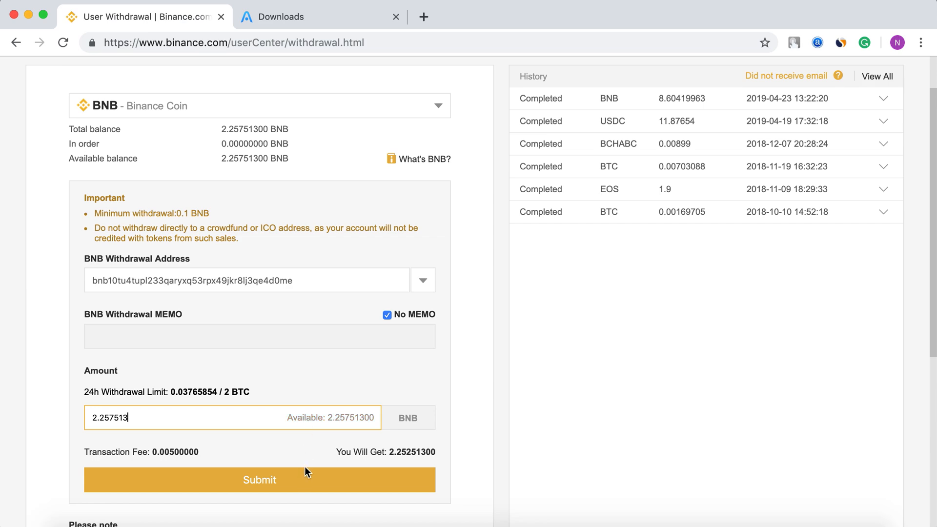
left_click(259, 479)
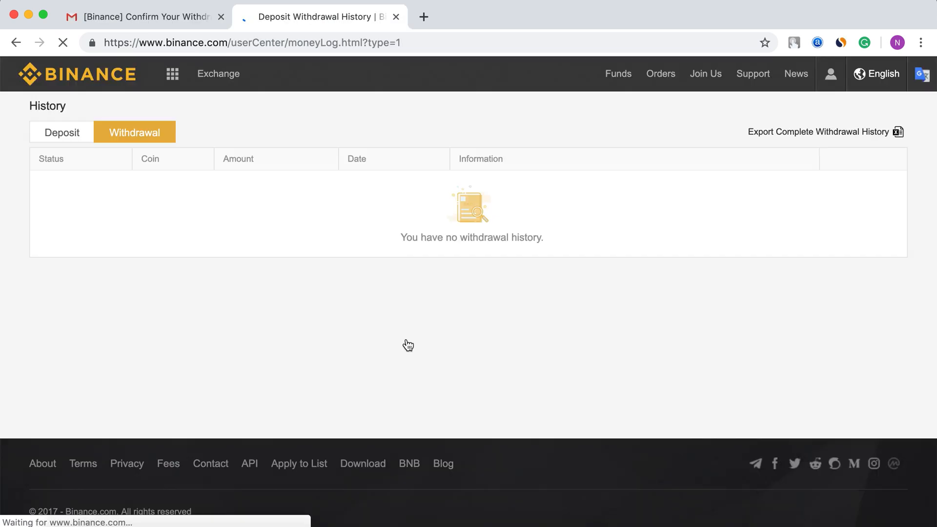